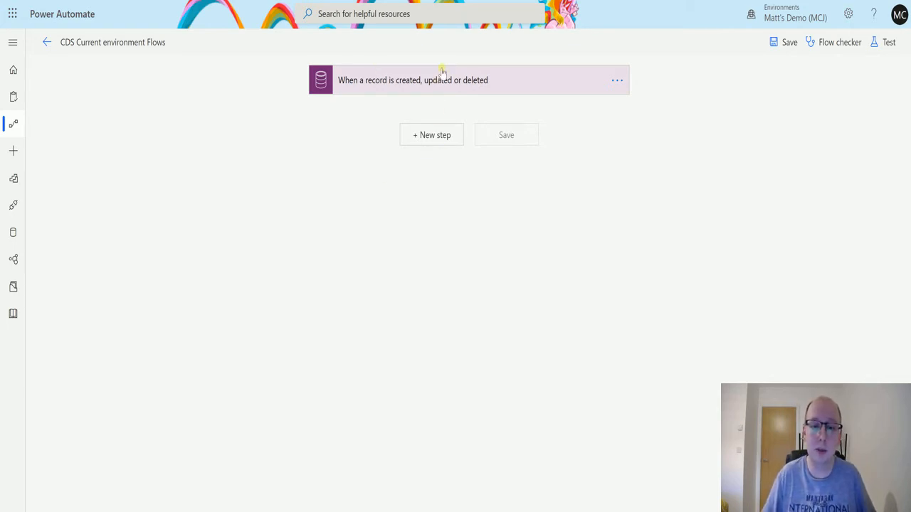
Add a Compose (Data Operation) action as a new step after the Dataverse Accounts trigger
{"action": "left_click", "coordinate": [468, 79]}
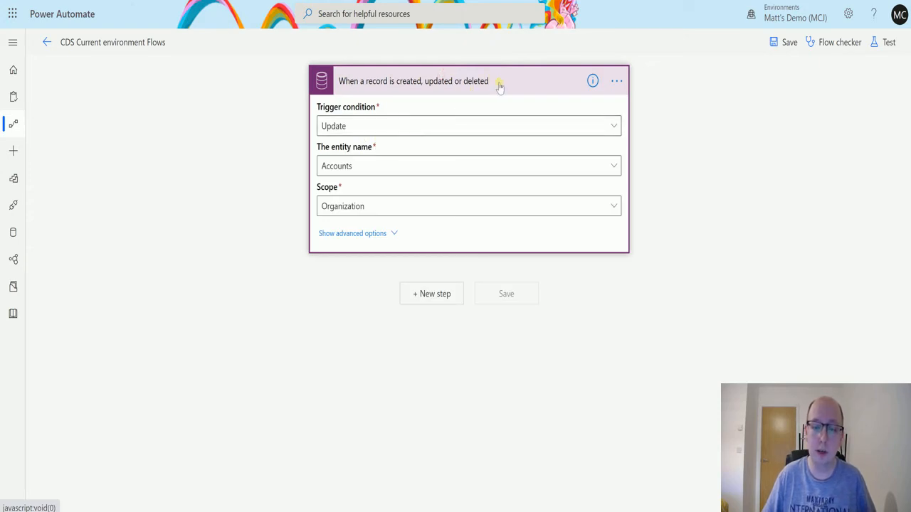
{"action": "left_click", "coordinate": [432, 293]}
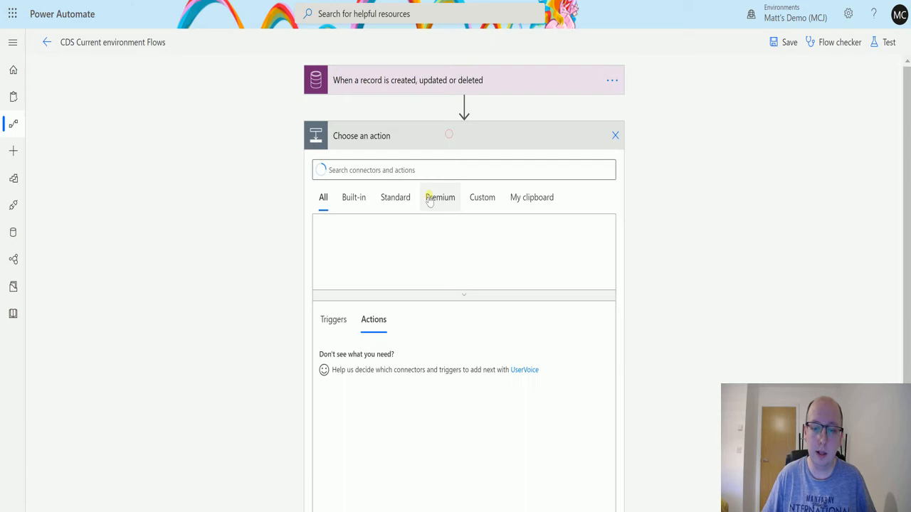
{"action": "type", "text": "Comp"}
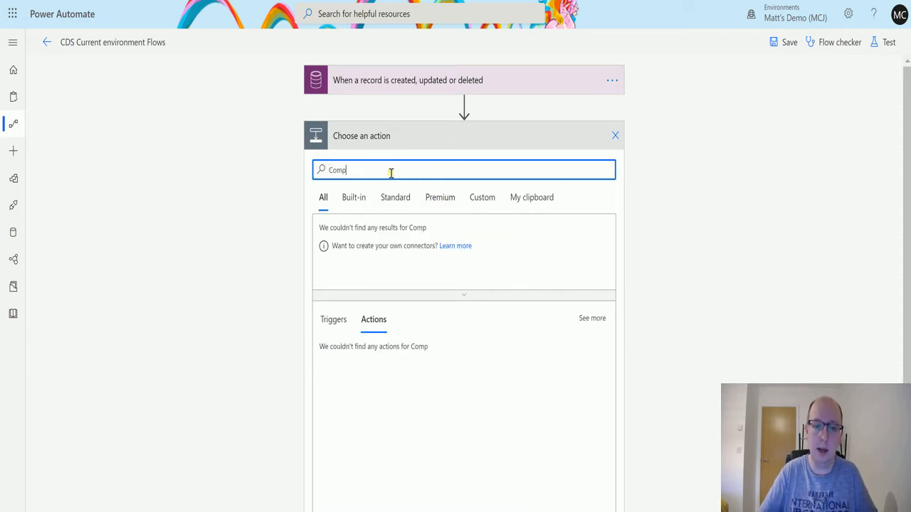
{"action": "type", "text": "ose"}
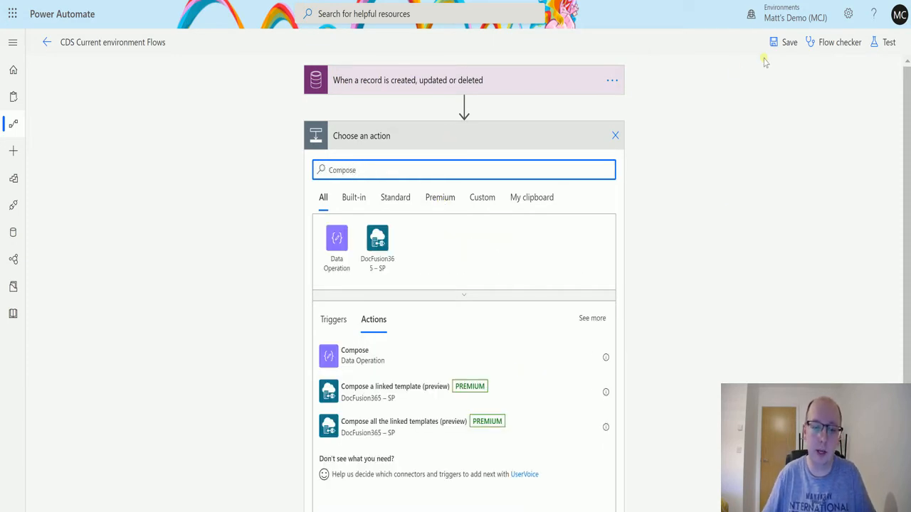
{"action": "left_click", "coordinate": [354, 355]}
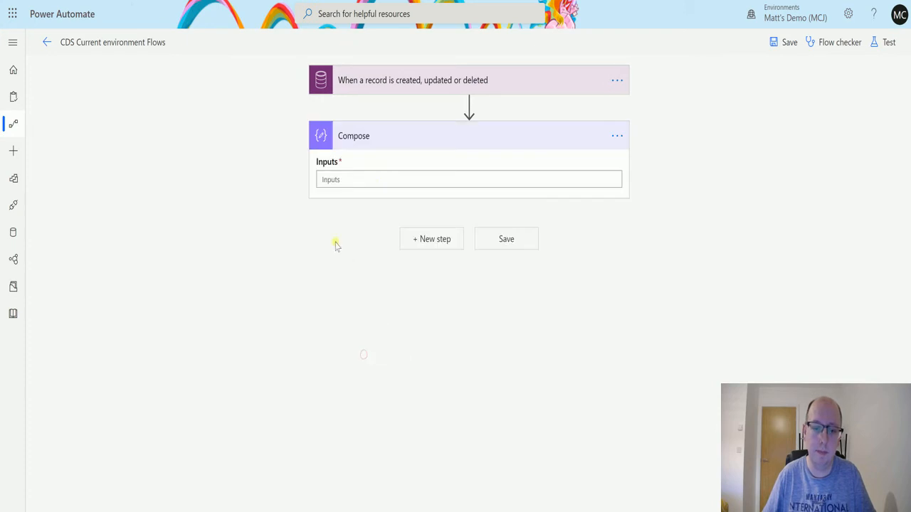
Fill the Compose Inputs with the trigger's Preferred Method of Contact dynamic value
{"action": "left_click", "coordinate": [468, 179]}
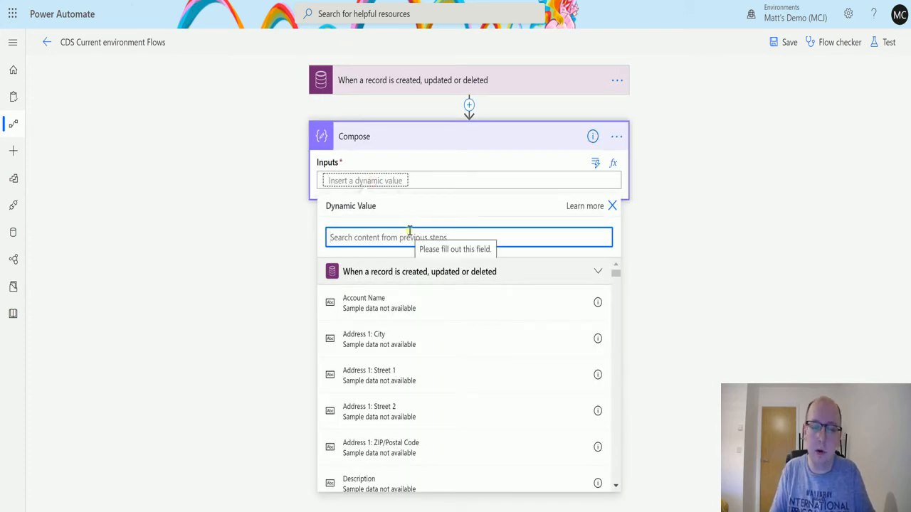
{"action": "type", "text": "prefer"}
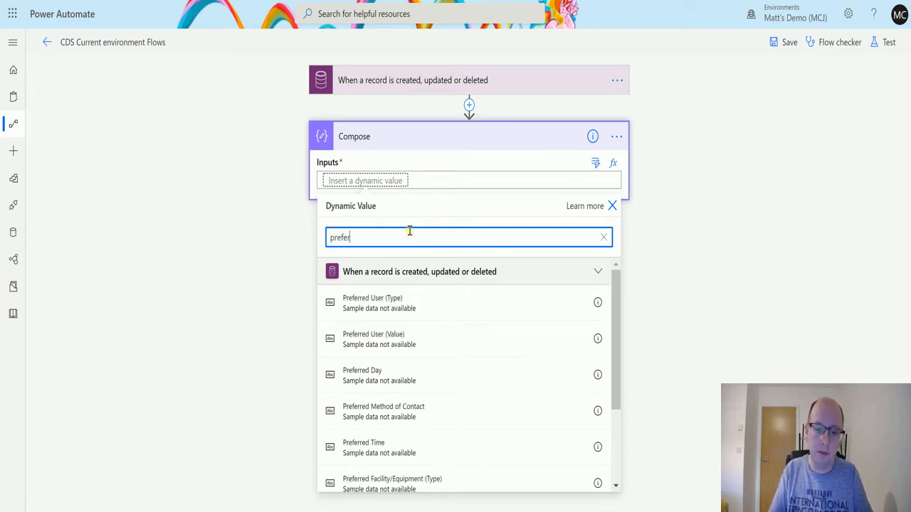
{"action": "scroll", "scroll_direction": "down", "scroll_amount": 3}
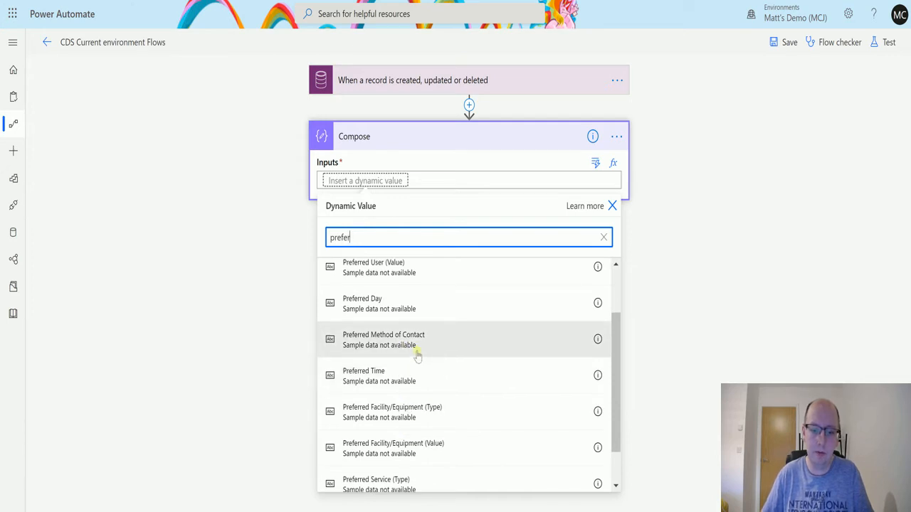
{"action": "scroll", "scroll_direction": "down", "scroll_amount": 3}
{"action": "type", "text": "red meth"}
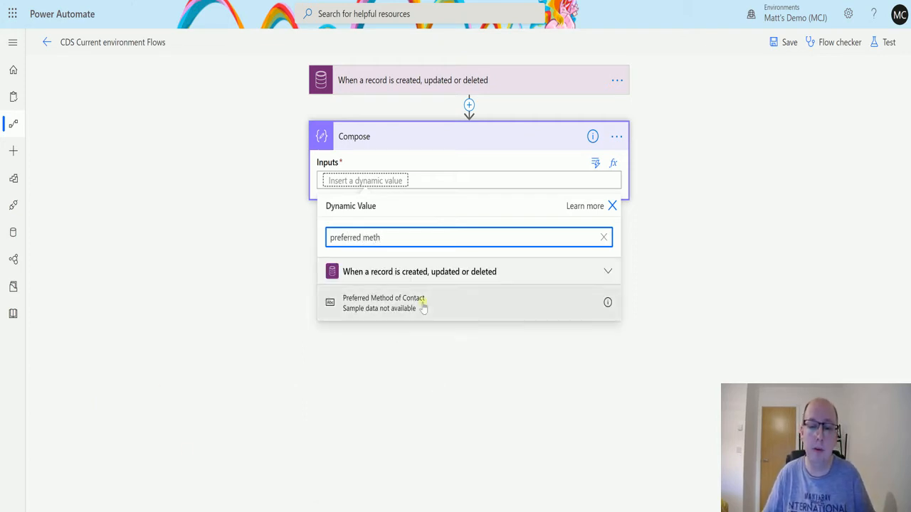
{"action": "left_click", "coordinate": [383, 303]}
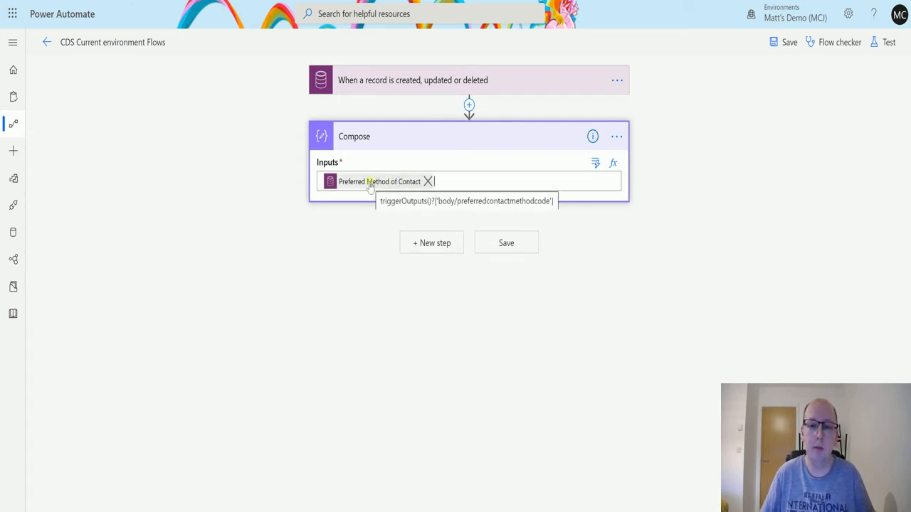
{"action": "mouse_move", "coordinate": [412, 131]}
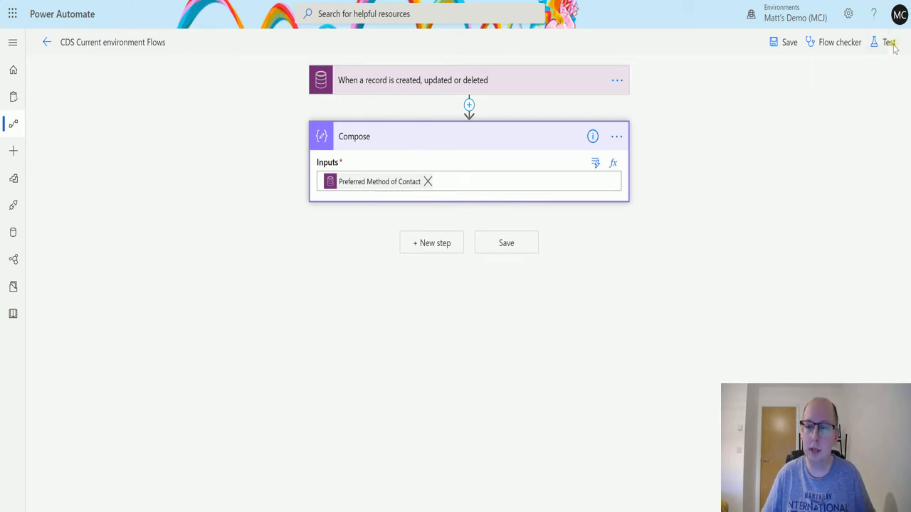
Save the flow and start a test run waiting for the trigger
{"action": "left_click", "coordinate": [888, 42]}
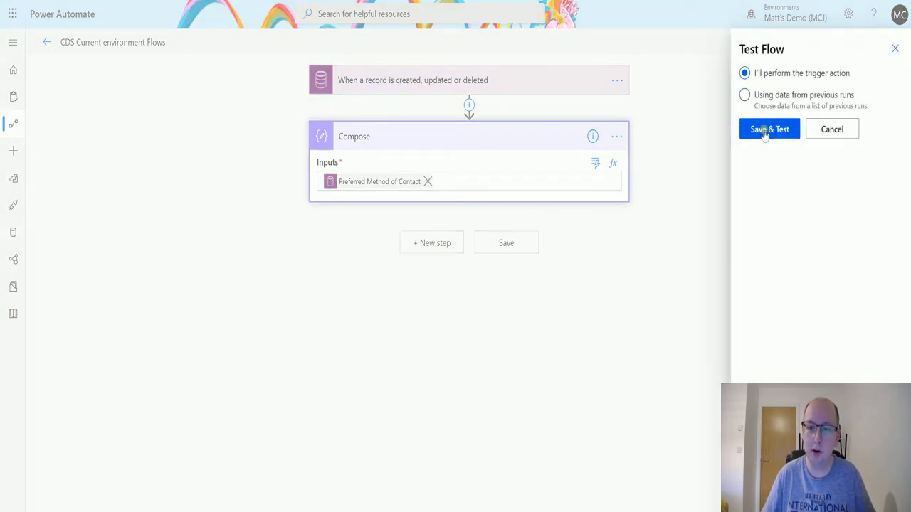
{"action": "left_click", "coordinate": [769, 129]}
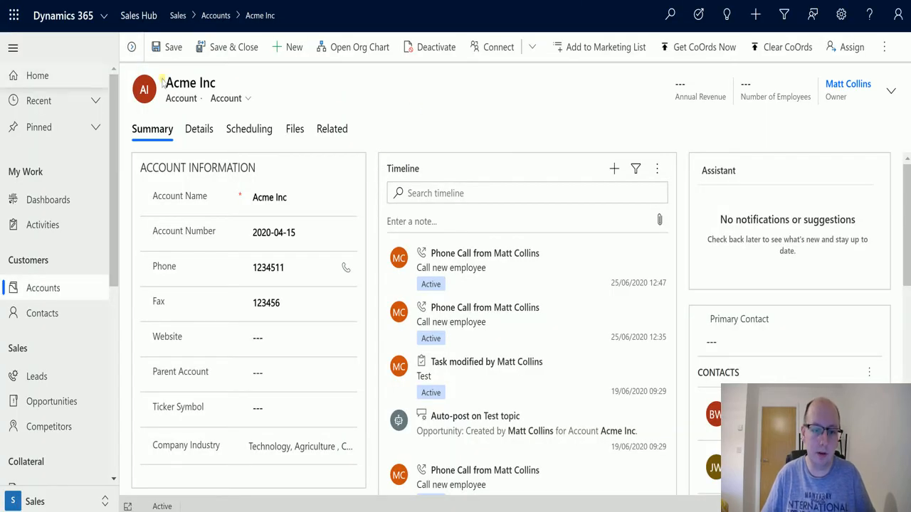
Show the Acme Inc account's Details with its Contact Preferences fields ready to edit
{"action": "left_click", "coordinate": [199, 129]}
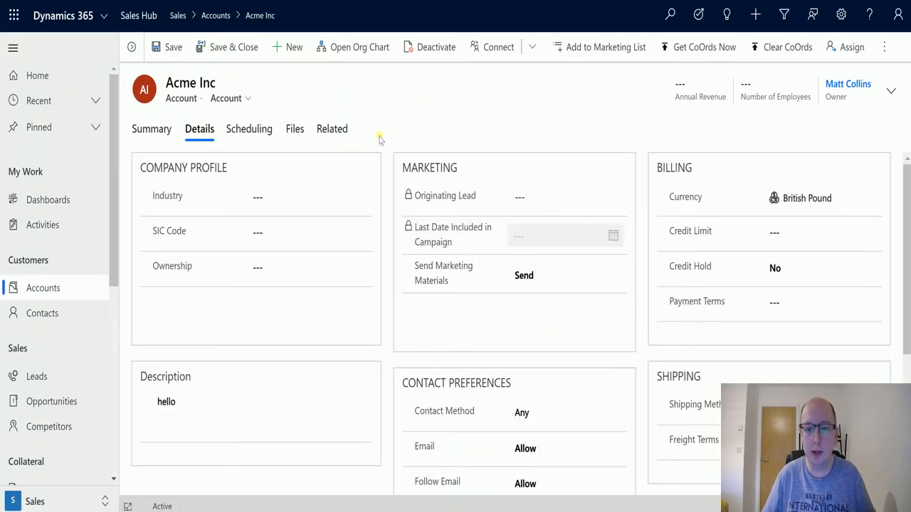
{"action": "scroll", "scroll_direction": "down", "scroll_amount": 3}
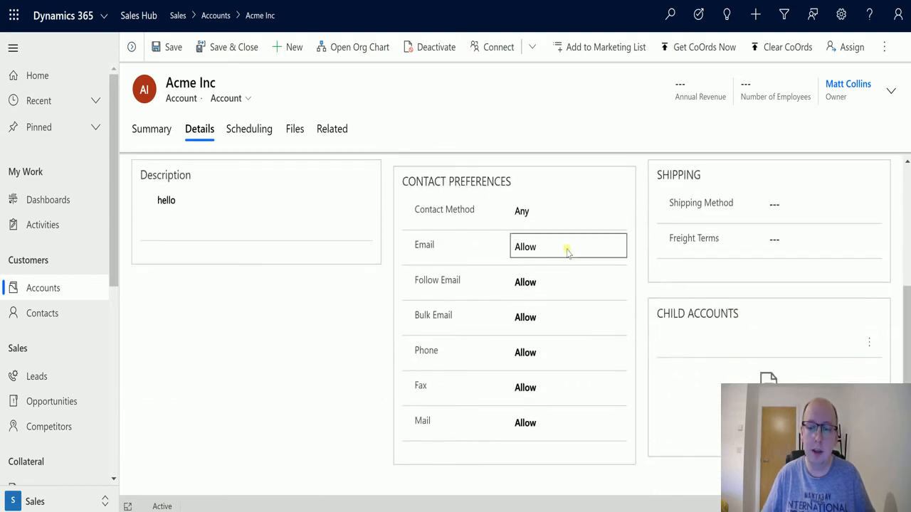
{"action": "left_click", "coordinate": [567, 211]}
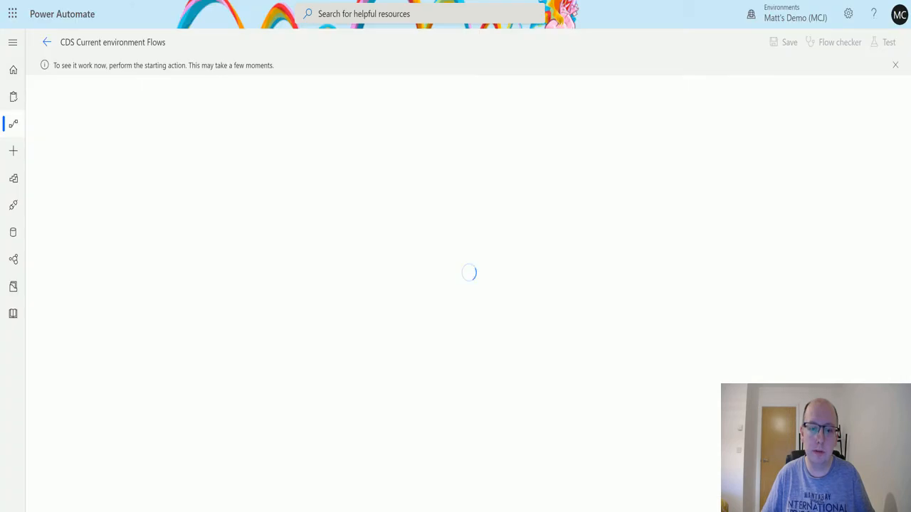
{"action": "mouse_move", "coordinate": [462, 278]}
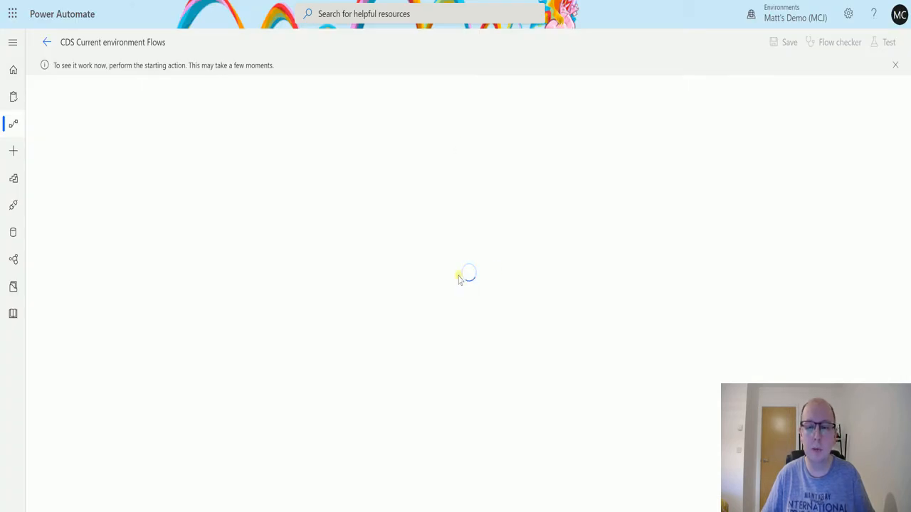
{"action": "mouse_move", "coordinate": [483, 238]}
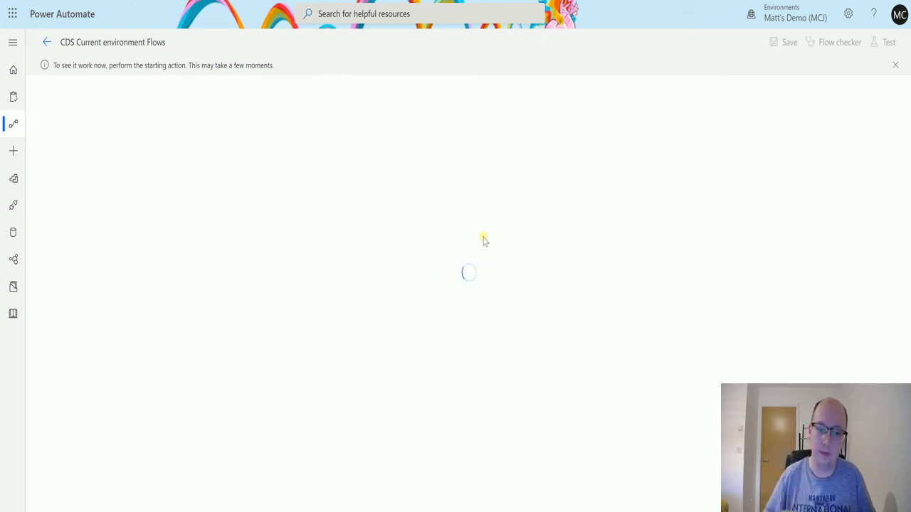
{"action": "mouse_move", "coordinate": [404, 225]}
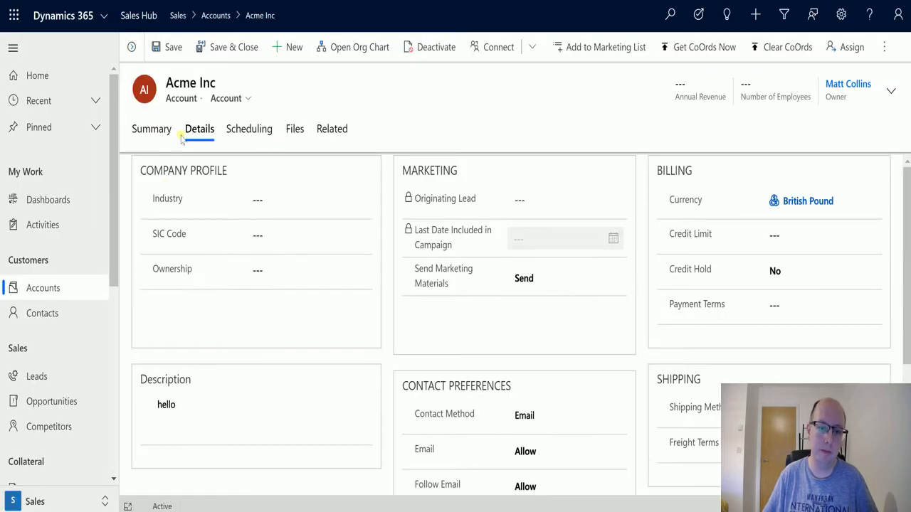
Change the Acme Inc account's Industry so the record update fires the waiting flow test
{"action": "left_click", "coordinate": [309, 200]}
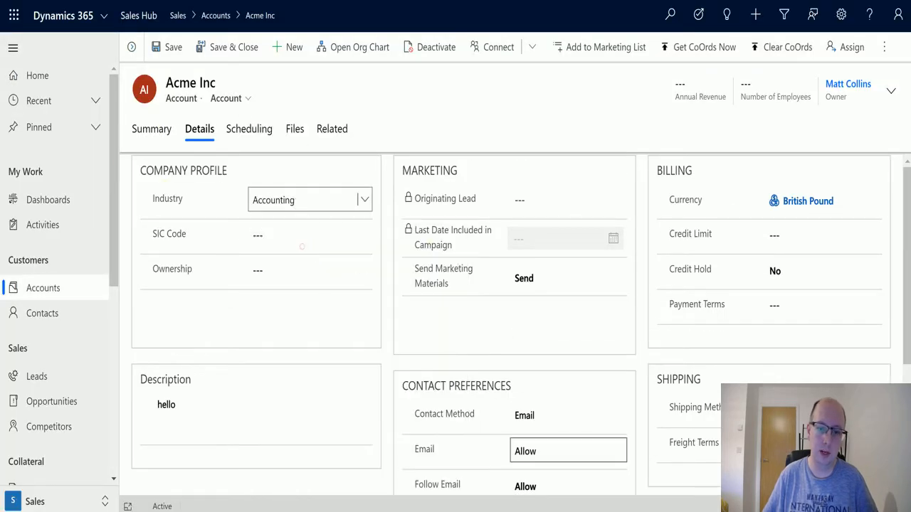
{"action": "left_click", "coordinate": [173, 47]}
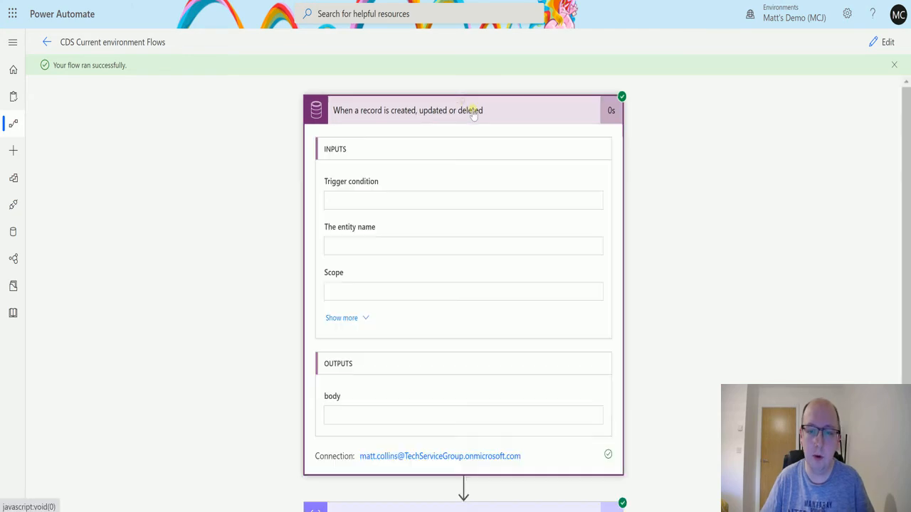
Expand the Compose step's run results in the successful run's history
{"action": "scroll", "scroll_direction": "down", "scroll_amount": 3}
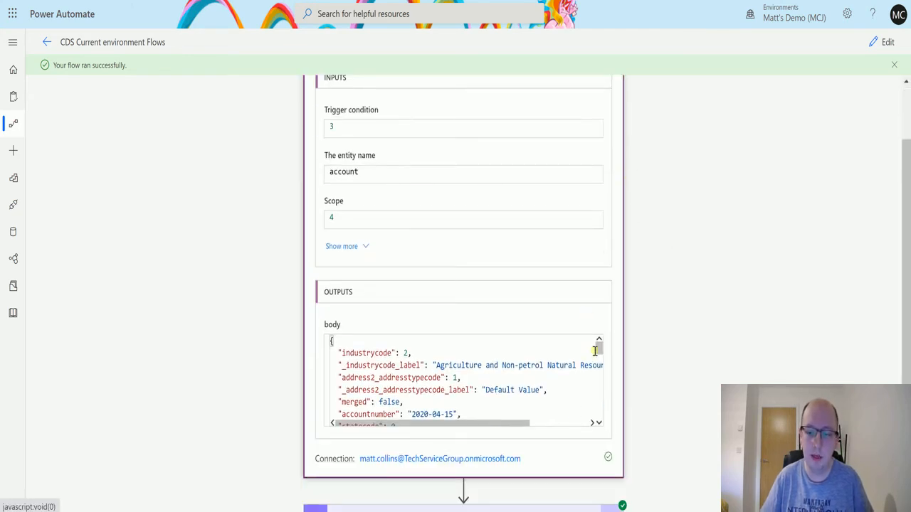
{"action": "scroll", "scroll_direction": "down", "scroll_amount": 3}
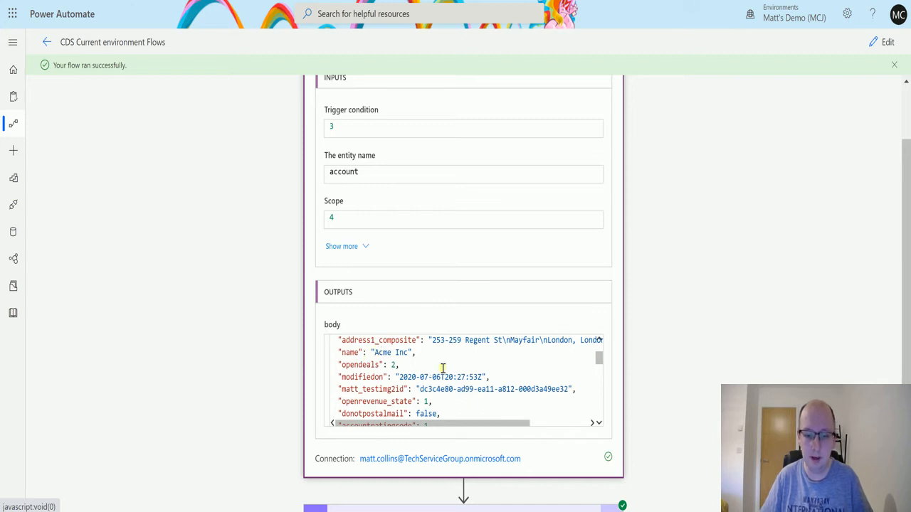
{"action": "scroll", "scroll_direction": "down", "scroll_amount": 3}
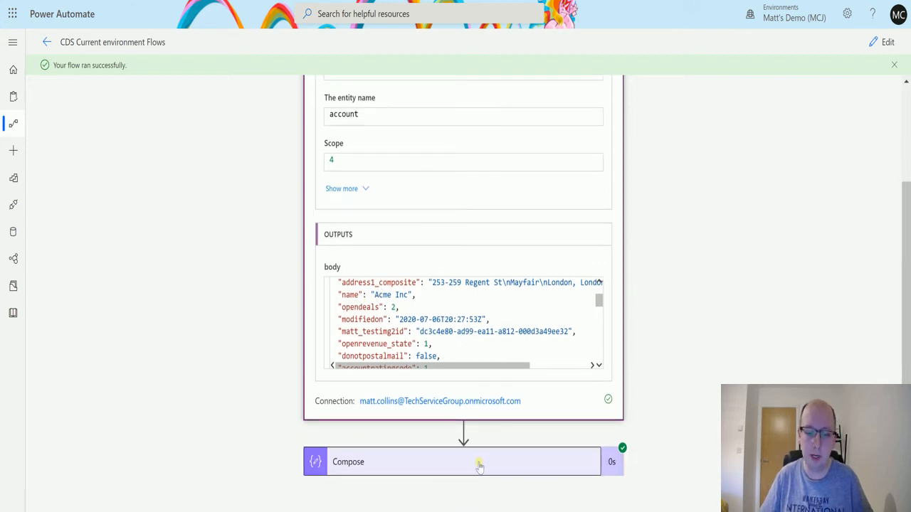
{"action": "left_click", "coordinate": [463, 462]}
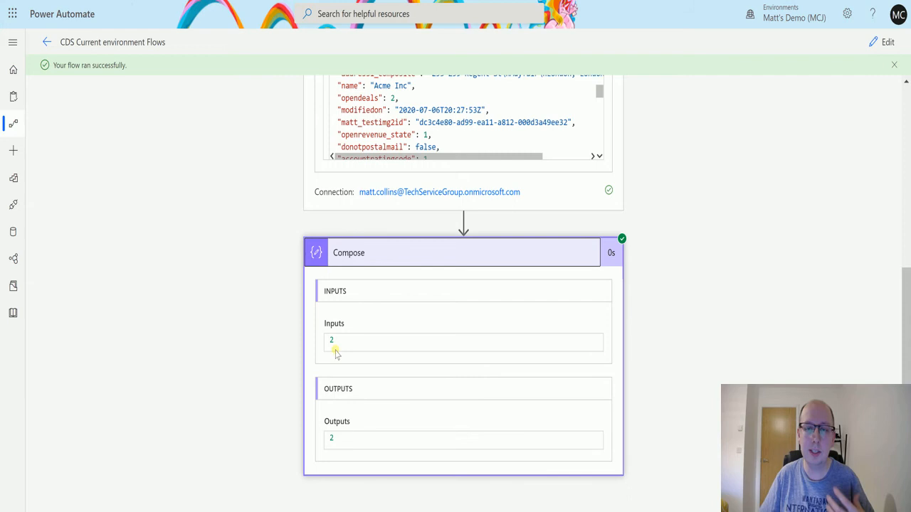
{"action": "mouse_move", "coordinate": [552, 394]}
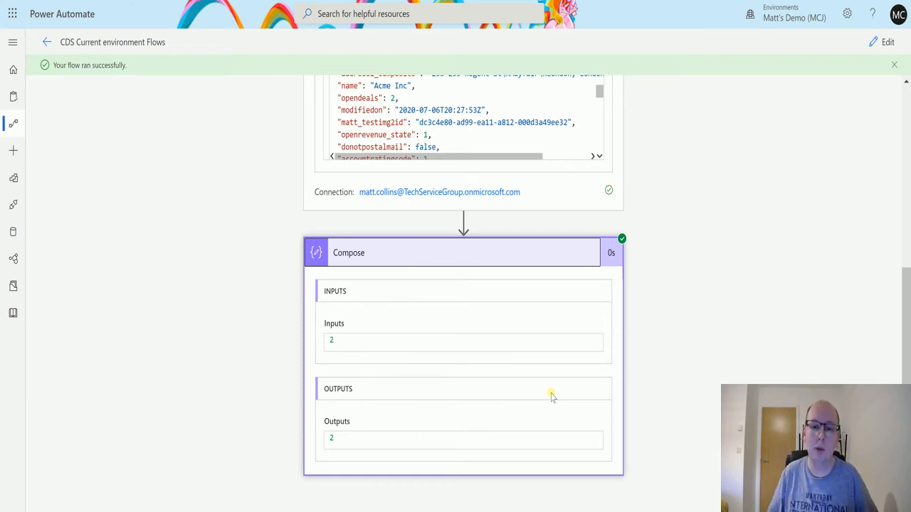
{"action": "mouse_move", "coordinate": [769, 98]}
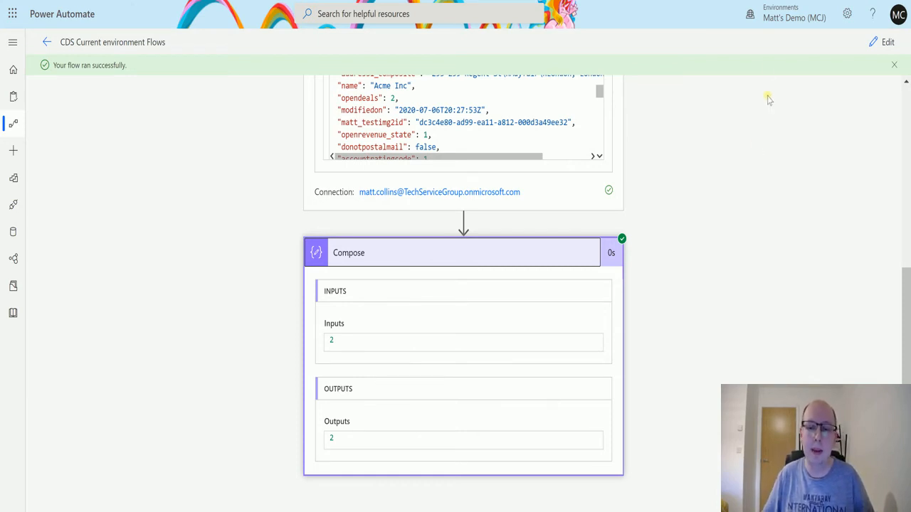
Locate preferredcontactmethodcode 2 and its _preferredcontactmethodcode_label Email in the trigger output body
{"action": "scroll", "scroll_direction": "up", "scroll_amount": 3}
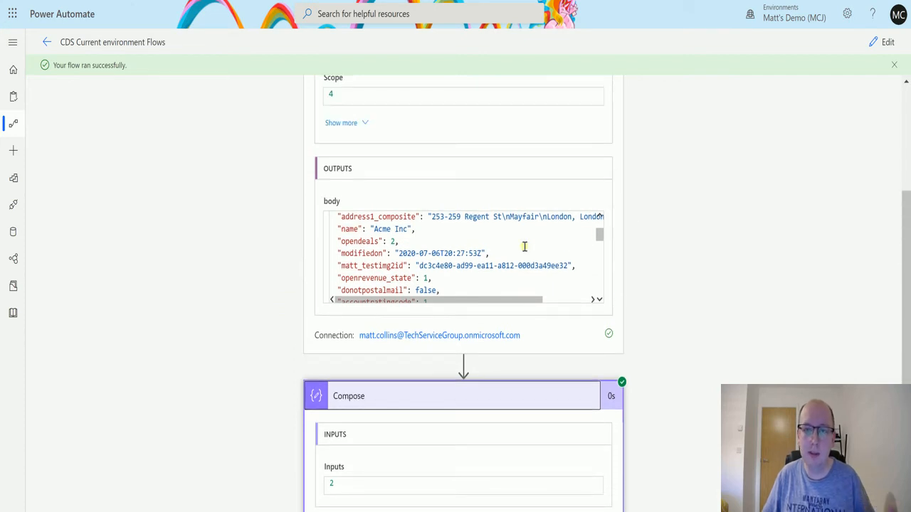
{"action": "mouse_move", "coordinate": [537, 252]}
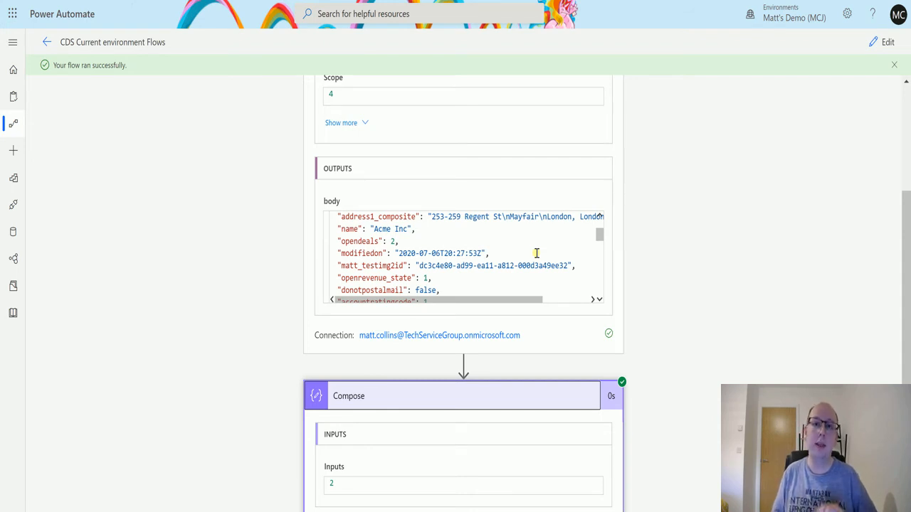
{"action": "mouse_move", "coordinate": [489, 164]}
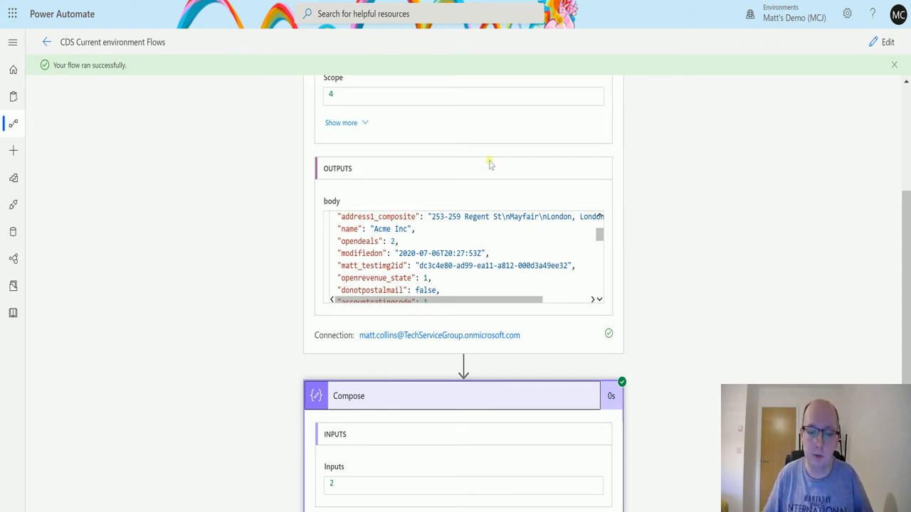
{"action": "scroll", "scroll_direction": "up", "scroll_amount": 3}
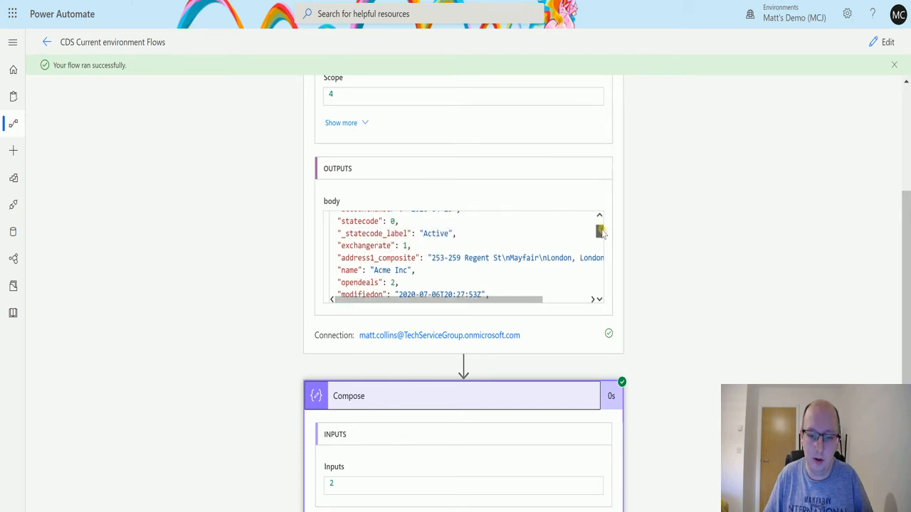
{"action": "scroll", "scroll_direction": "up", "scroll_amount": 3}
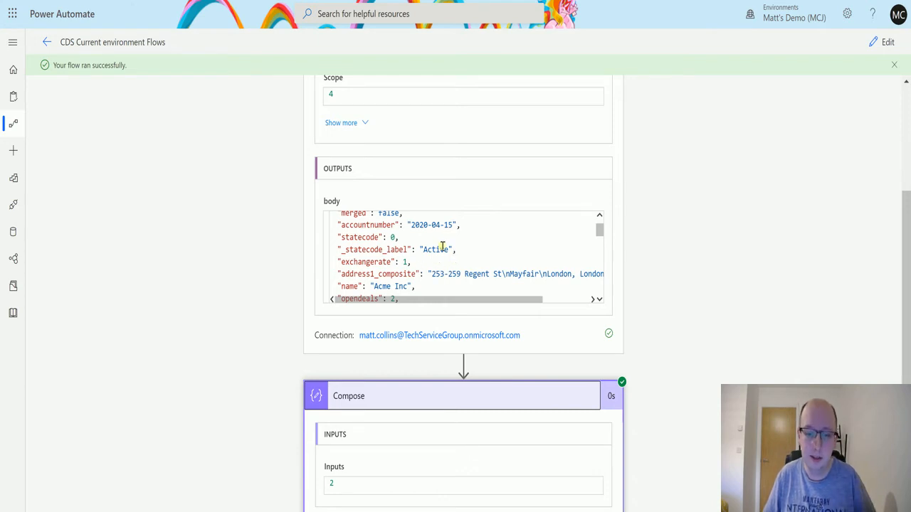
{"action": "mouse_move", "coordinate": [619, 276]}
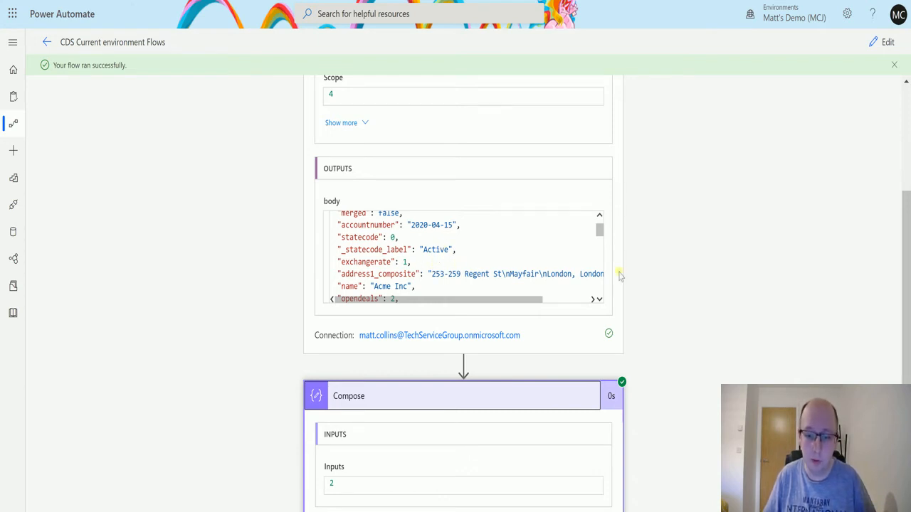
{"action": "scroll", "scroll_direction": "down", "scroll_amount": 3}
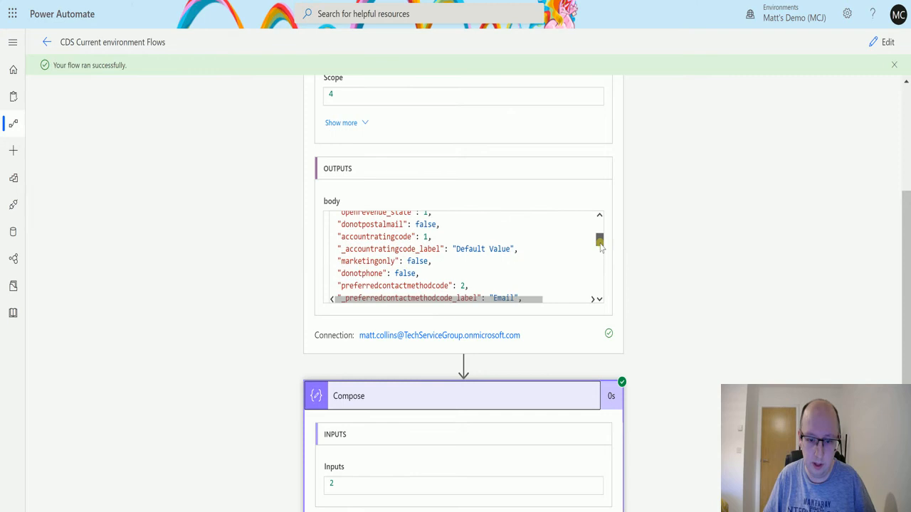
{"action": "scroll", "scroll_direction": "down", "scroll_amount": 3}
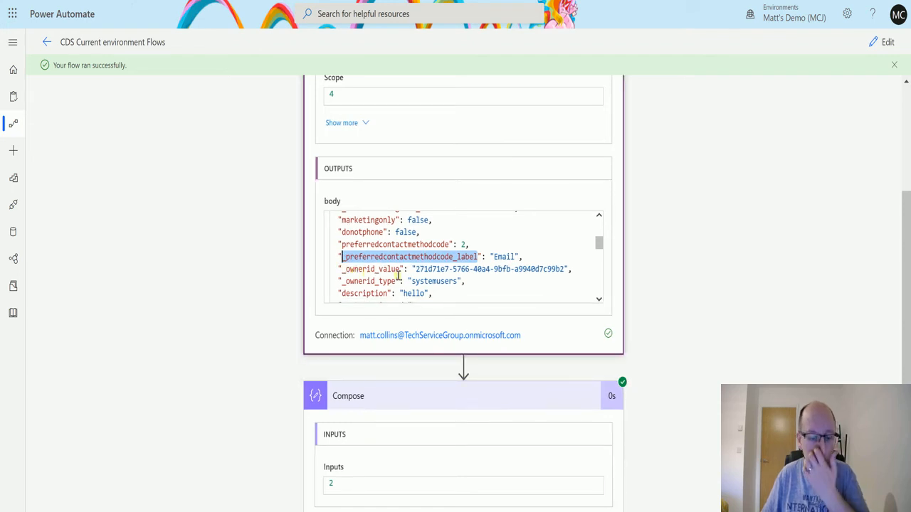
{"action": "mouse_move", "coordinate": [887, 42]}
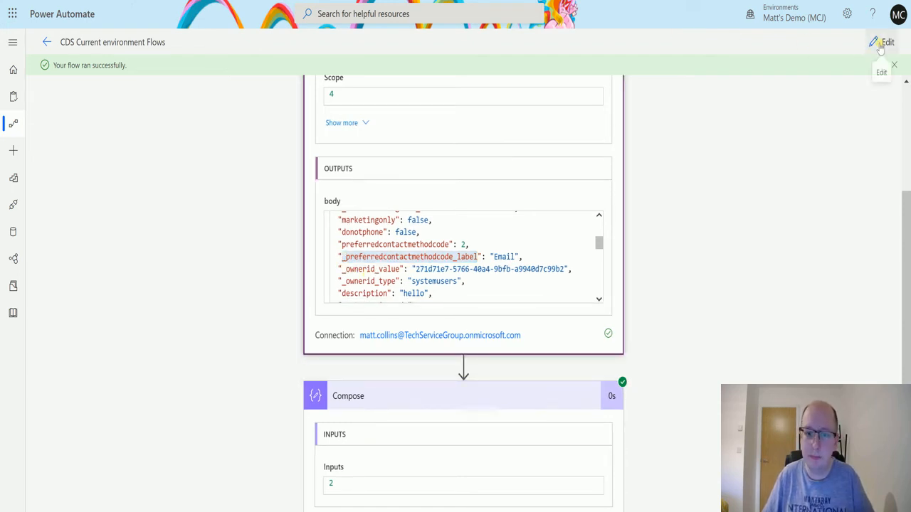
Add the expression triggerBody()?['_preferredcontactmethodcode_label'] to the Compose inputs in edit mode
{"action": "left_click", "coordinate": [887, 42]}
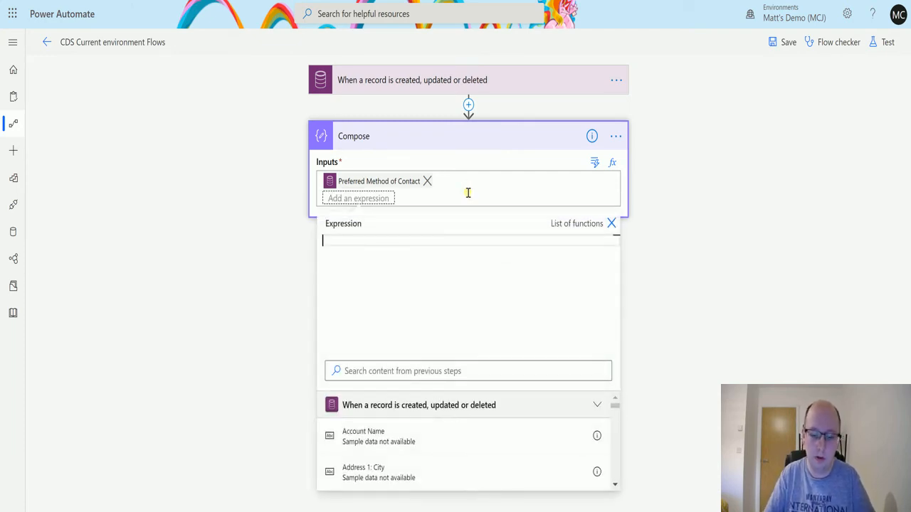
{"action": "type", "text": "trigg"}
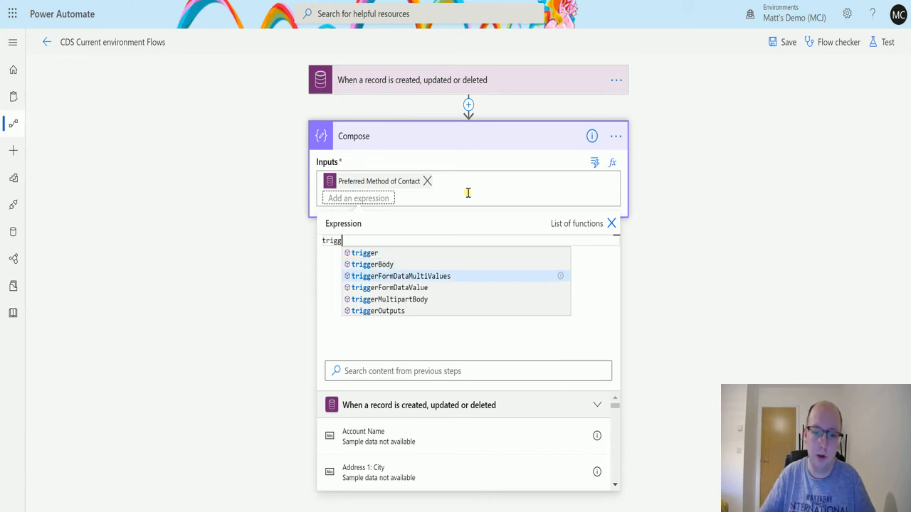
{"action": "left_click", "coordinate": [372, 264]}
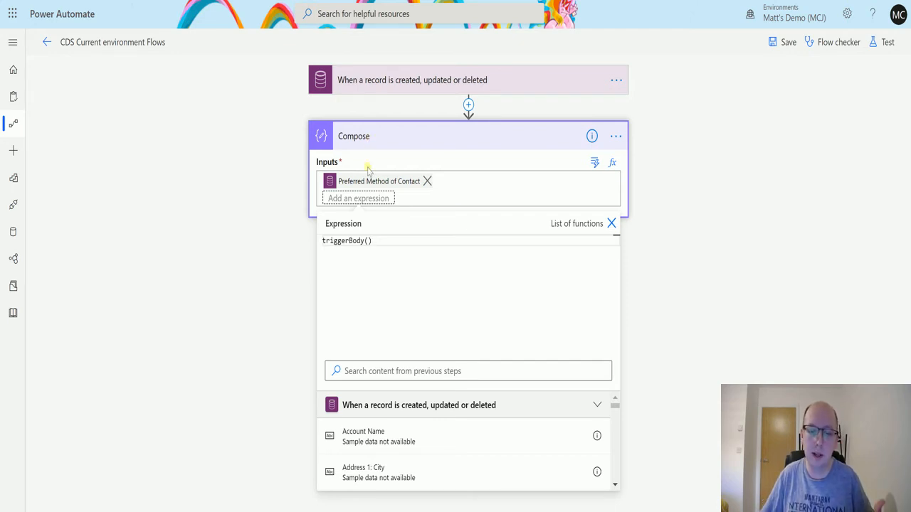
{"action": "mouse_move", "coordinate": [352, 163]}
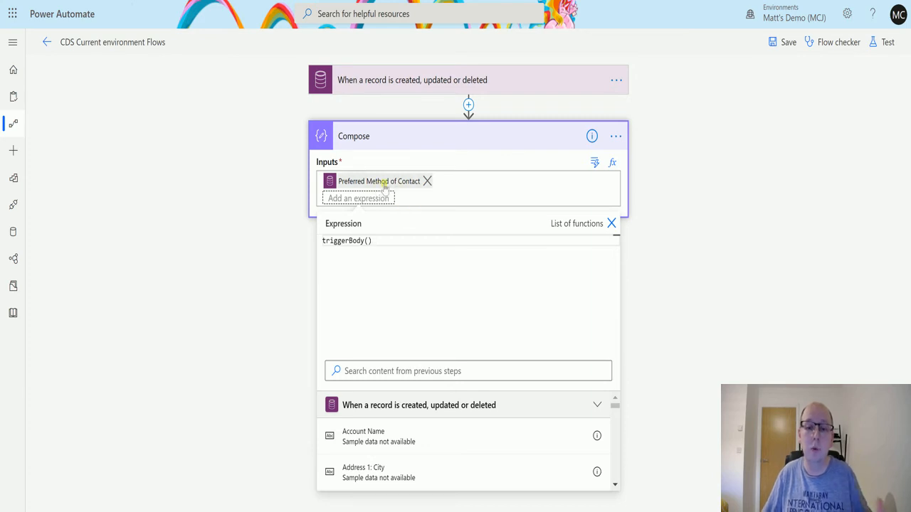
{"action": "mouse_move", "coordinate": [378, 181]}
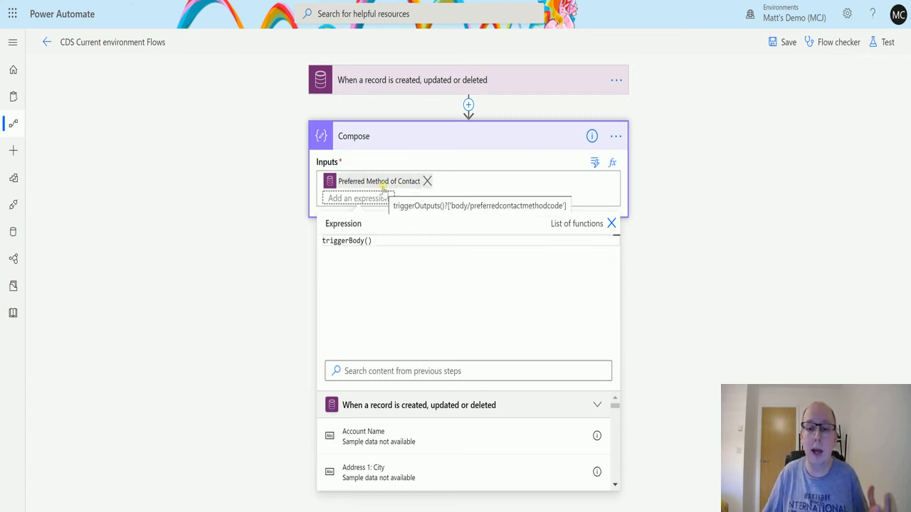
{"action": "mouse_move", "coordinate": [307, 214]}
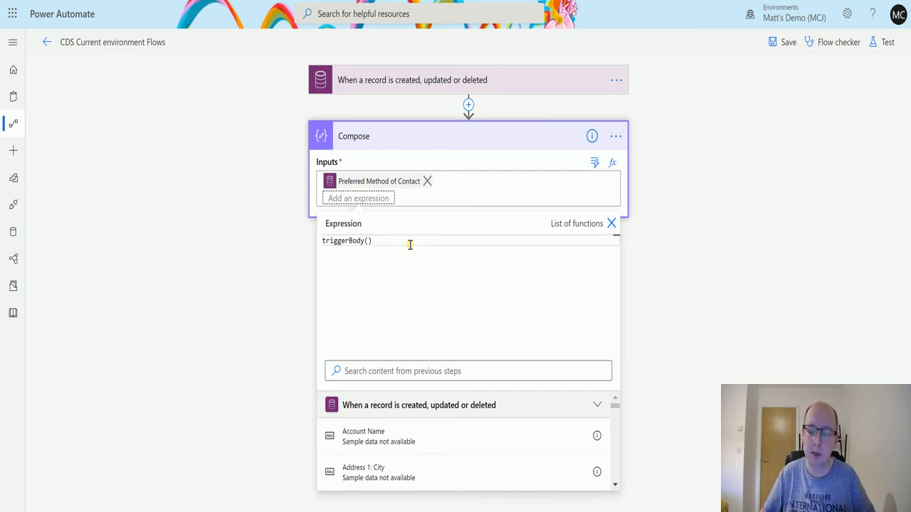
{"action": "type", "text": "?['"}
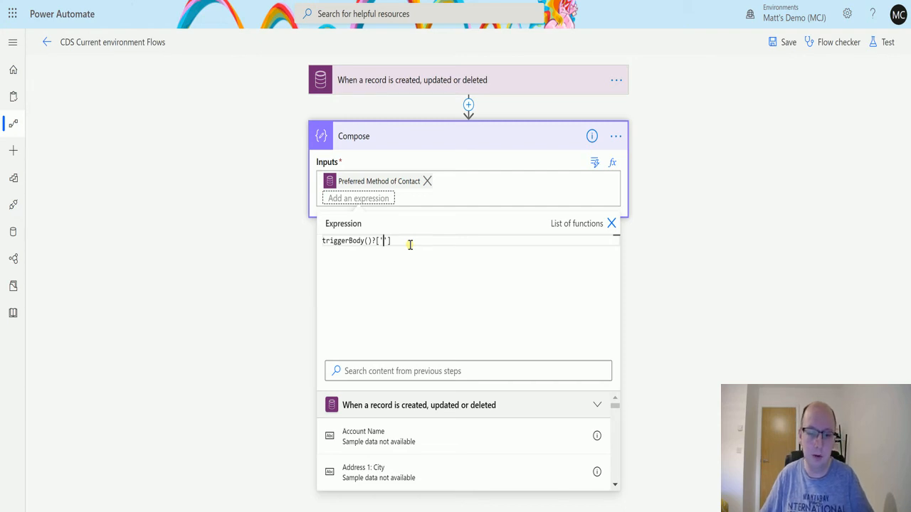
{"action": "type", "text": "_preferredcontactmethodcode_label"}
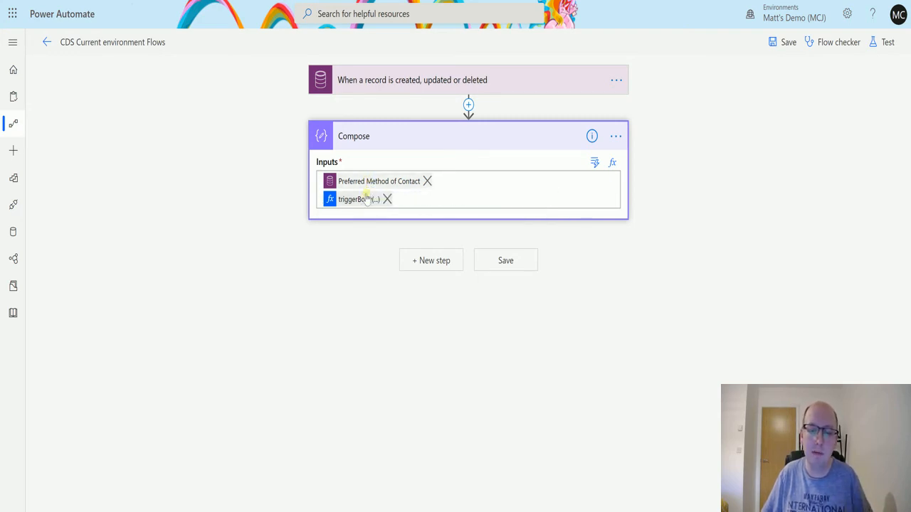
{"action": "mouse_move", "coordinate": [353, 199]}
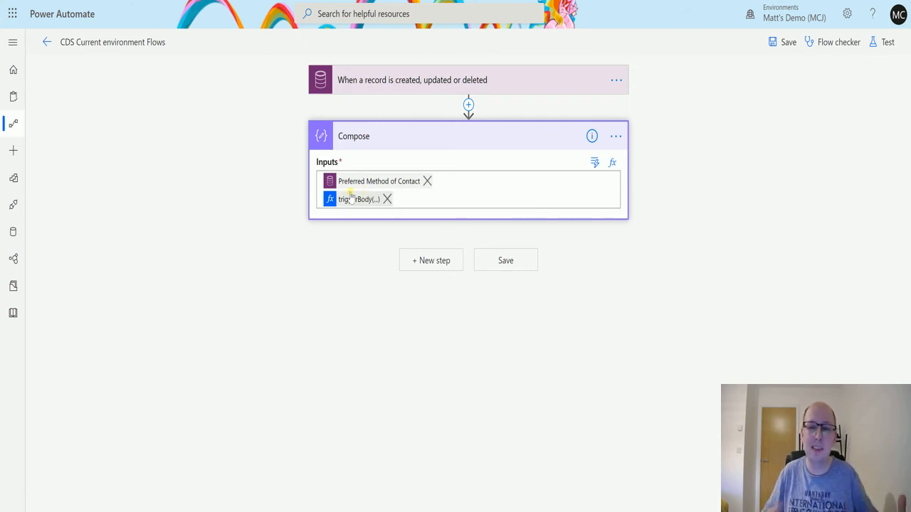
{"action": "mouse_move", "coordinate": [359, 199]}
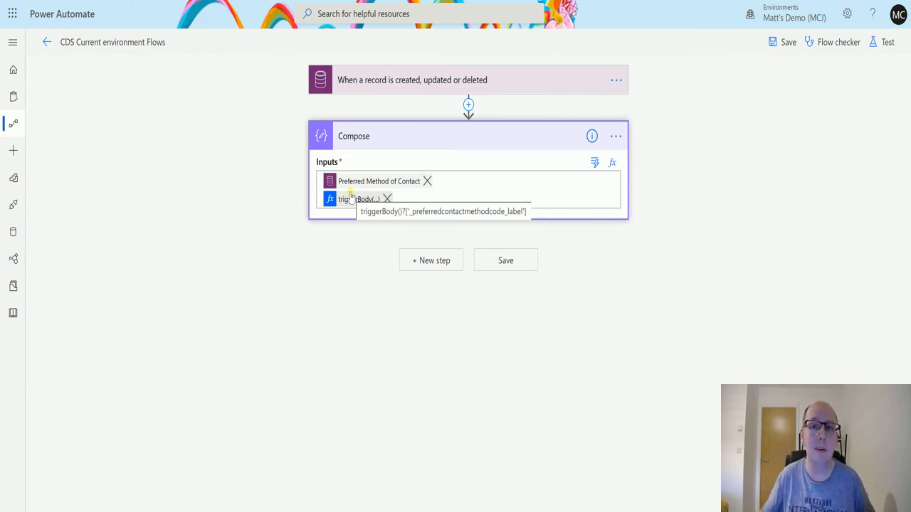
{"action": "mouse_move", "coordinate": [788, 91]}
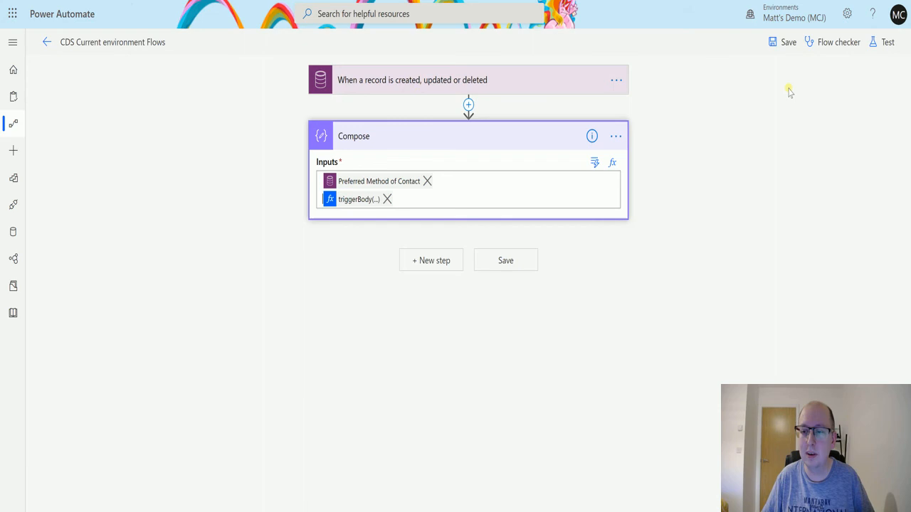
Rerun the test with a previous run's data and confirm Compose returns 2 and Email
{"action": "left_click", "coordinate": [887, 42]}
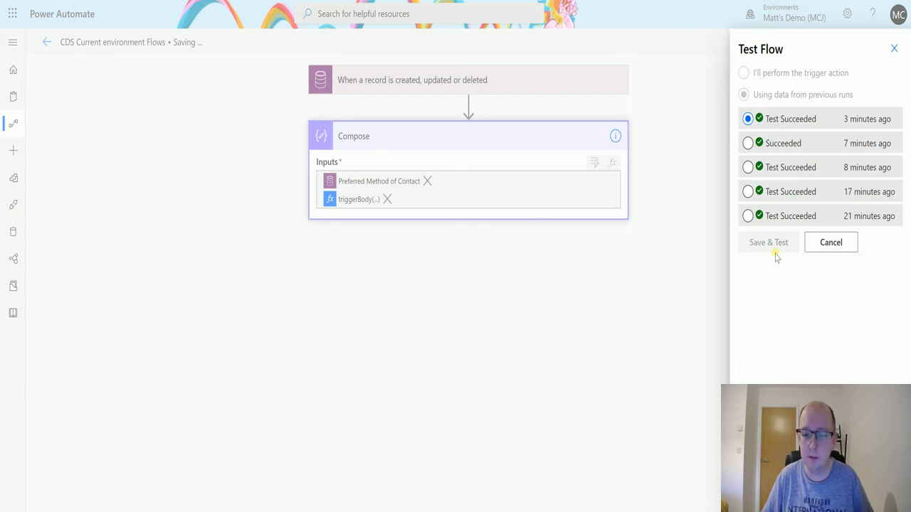
{"action": "left_click", "coordinate": [767, 242]}
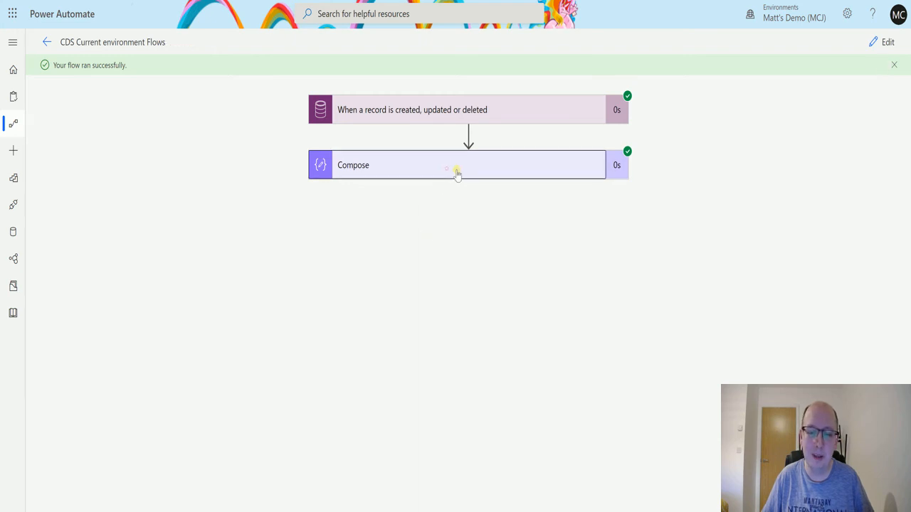
{"action": "left_click", "coordinate": [468, 164]}
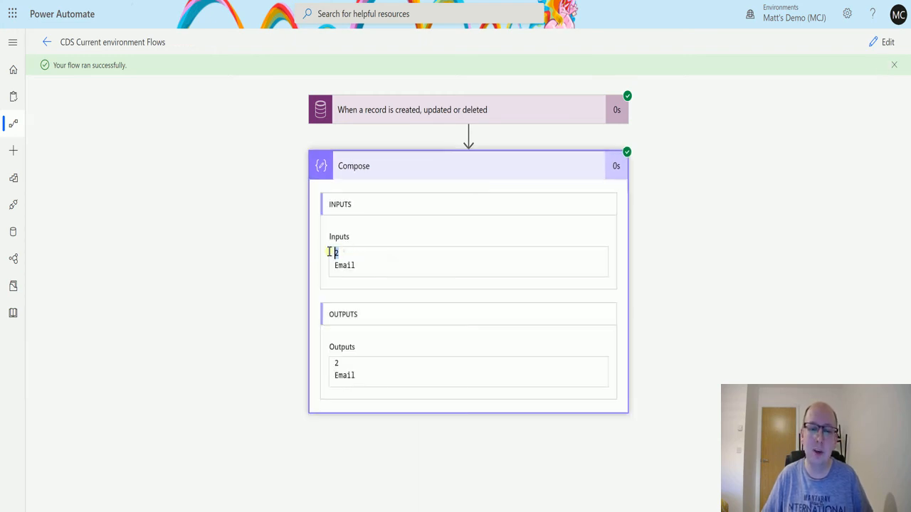
{"action": "double_click", "coordinate": [345, 265]}
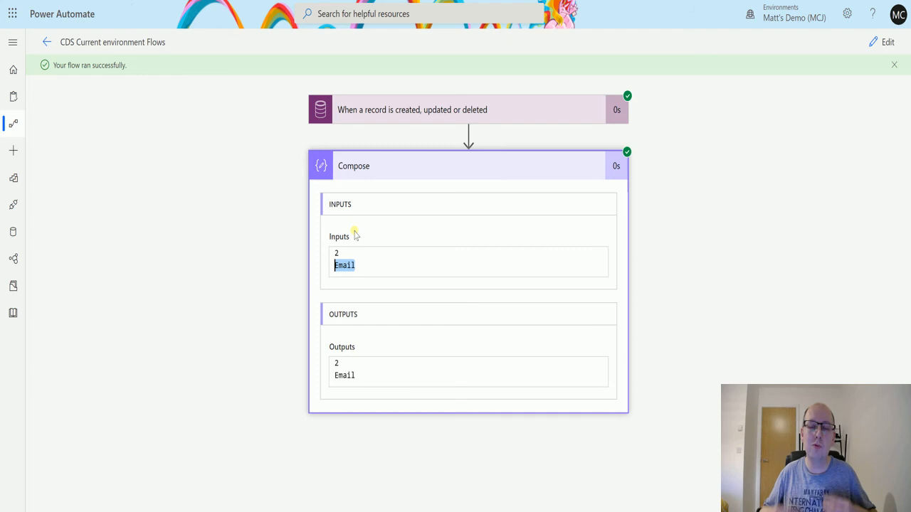